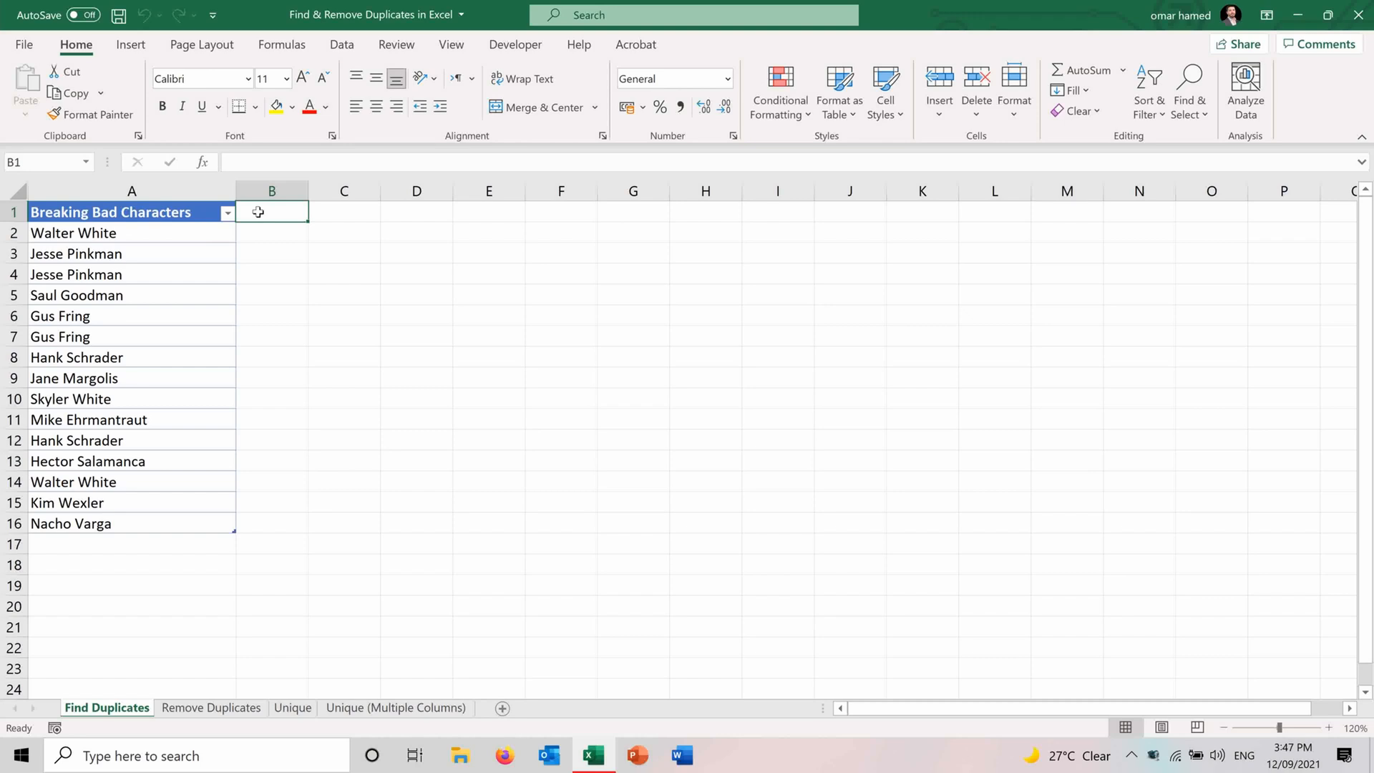
# - Select the Breaking Bad Characters names and open Conditional Formatting's Highlight Cells Rules
pyautogui.click(272, 378)
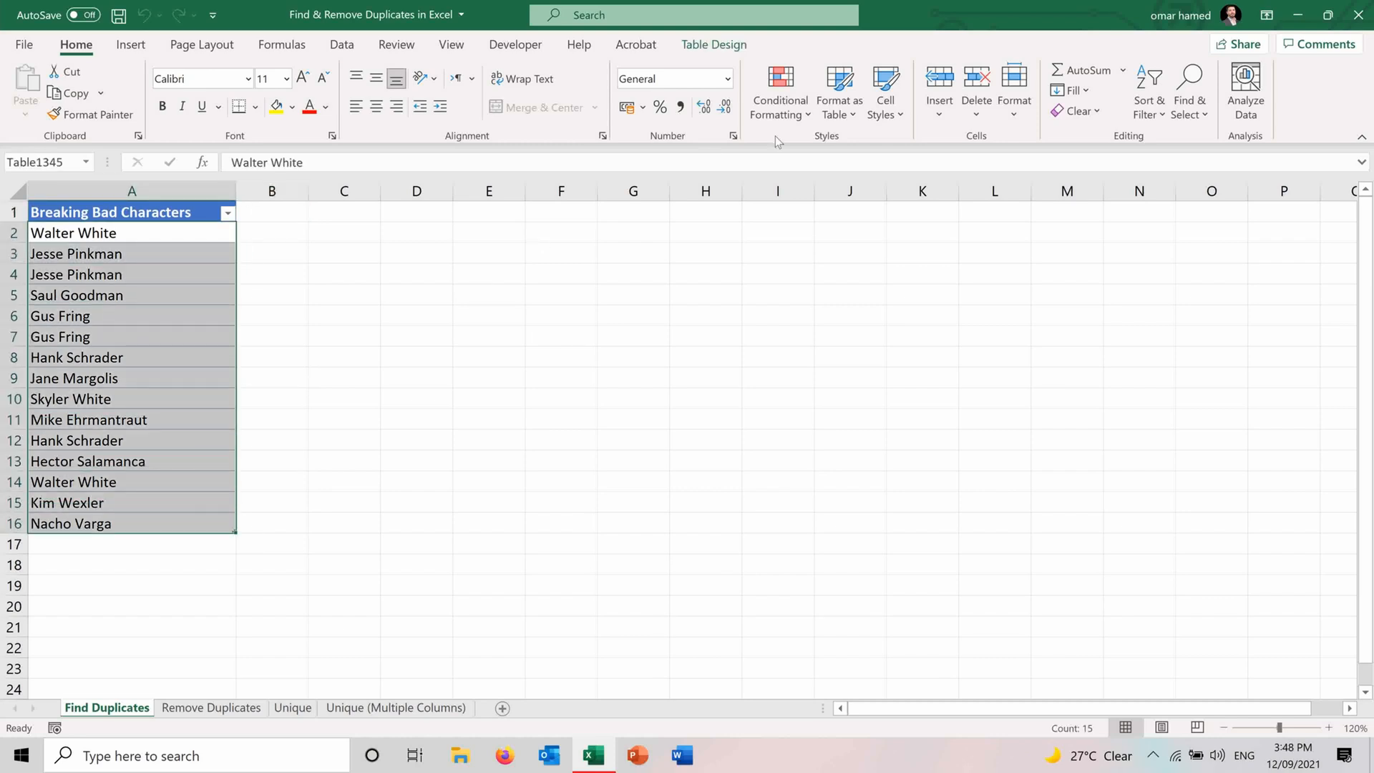
pyautogui.click(778, 91)
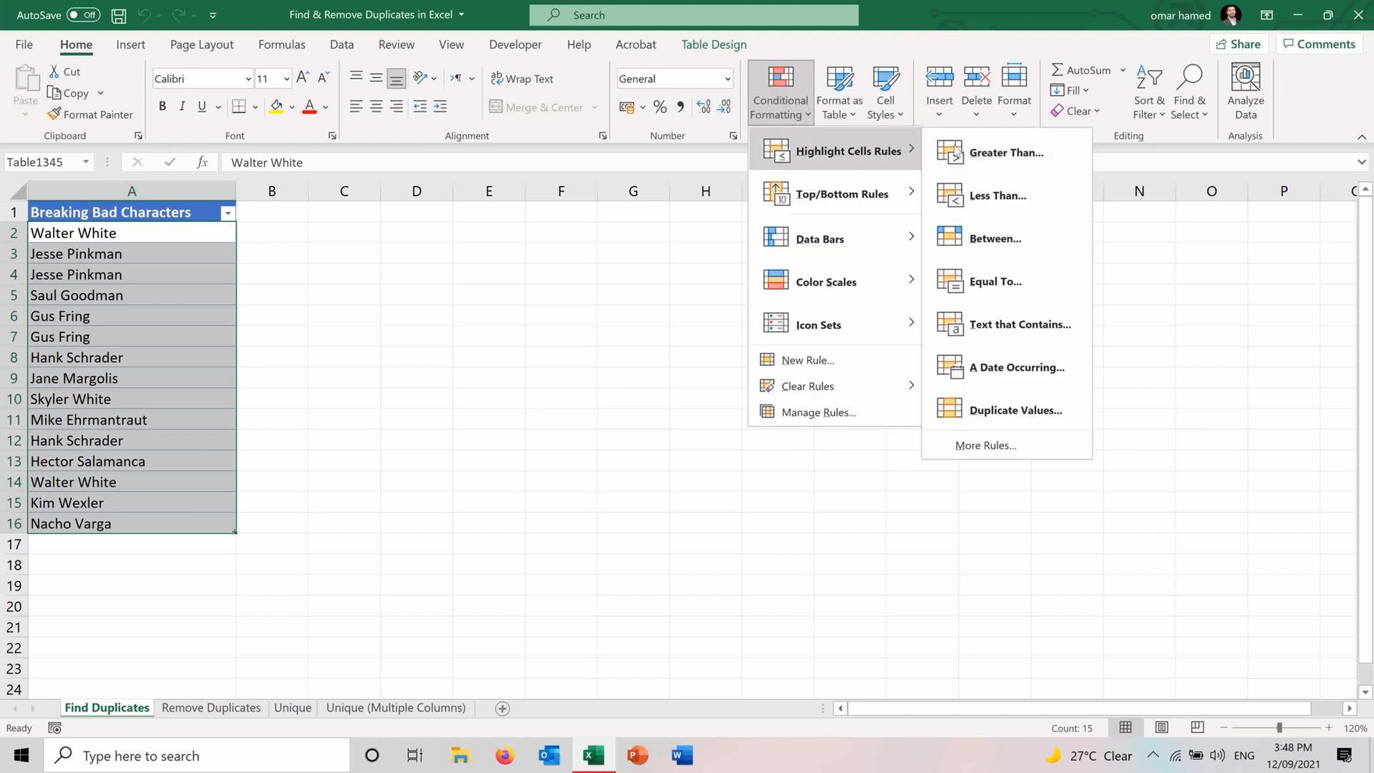
# - Add a Duplicate Values rule highlighting repeated character names with a chosen format
pyautogui.click(1015, 409)
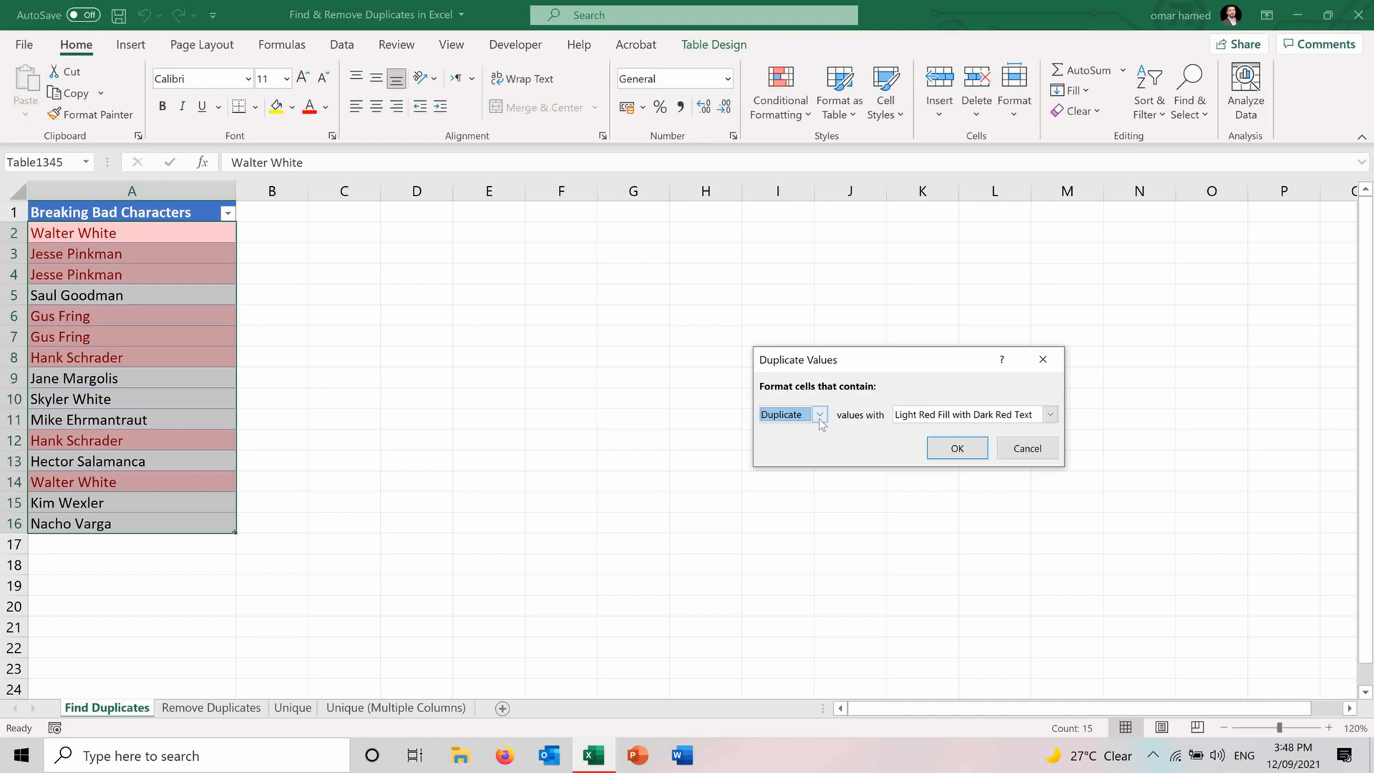
pyautogui.click(781, 415)
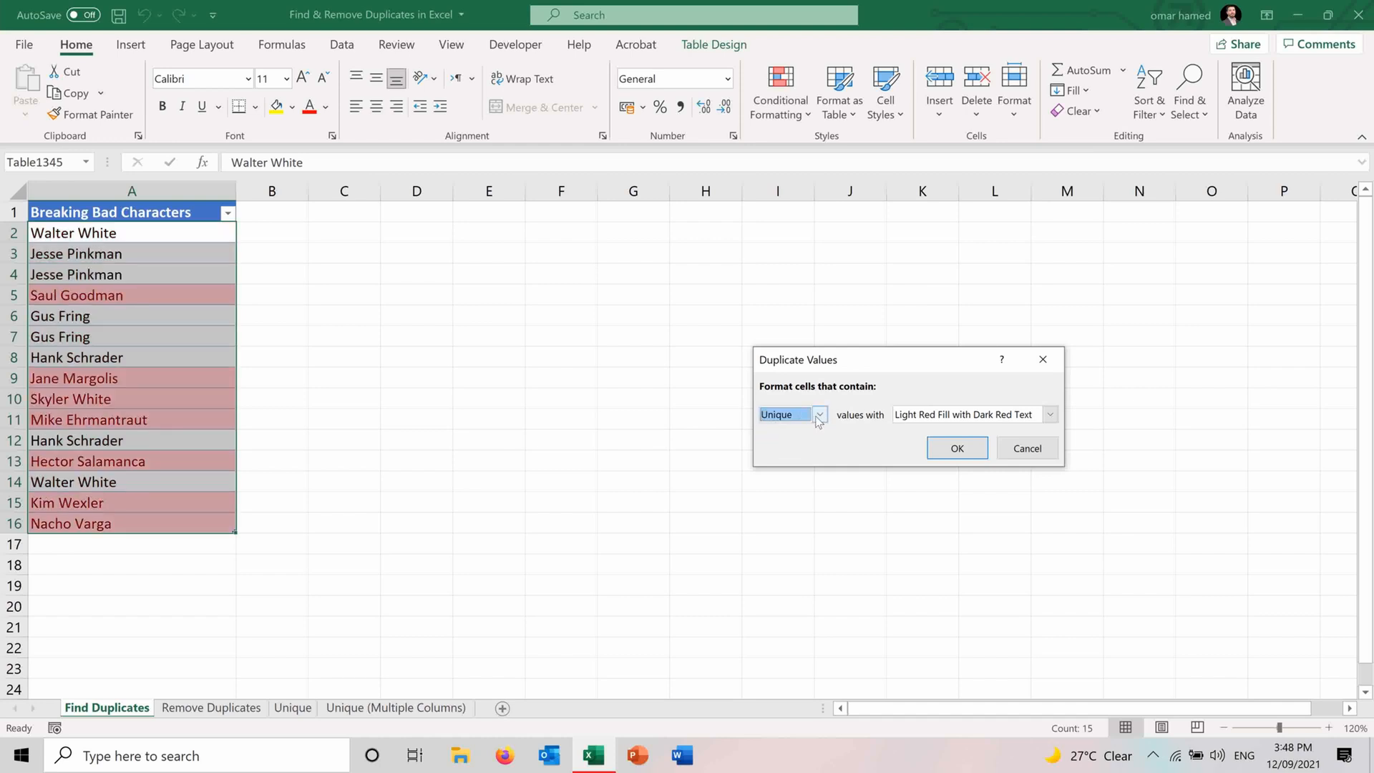
pyautogui.click(820, 414)
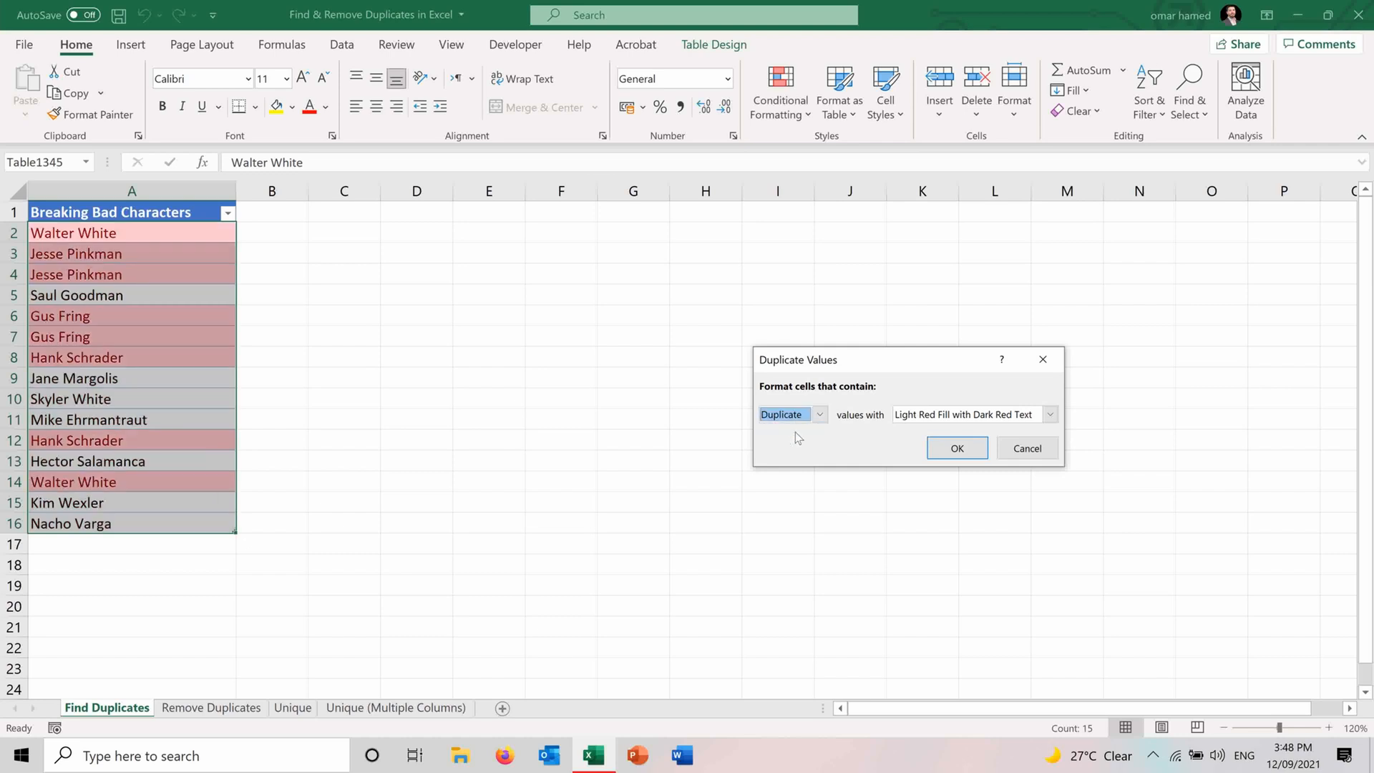
pyautogui.click(1049, 415)
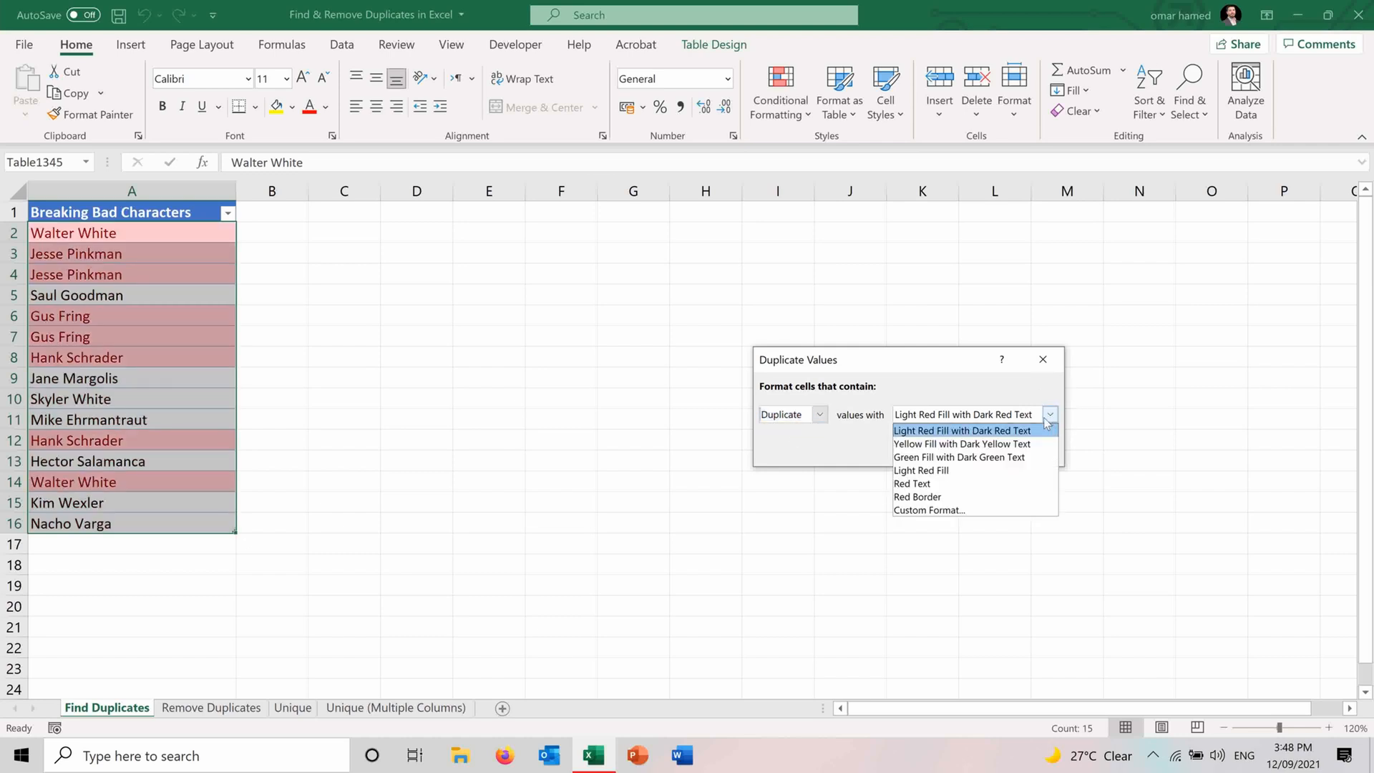
pyautogui.moveTo(960, 444)
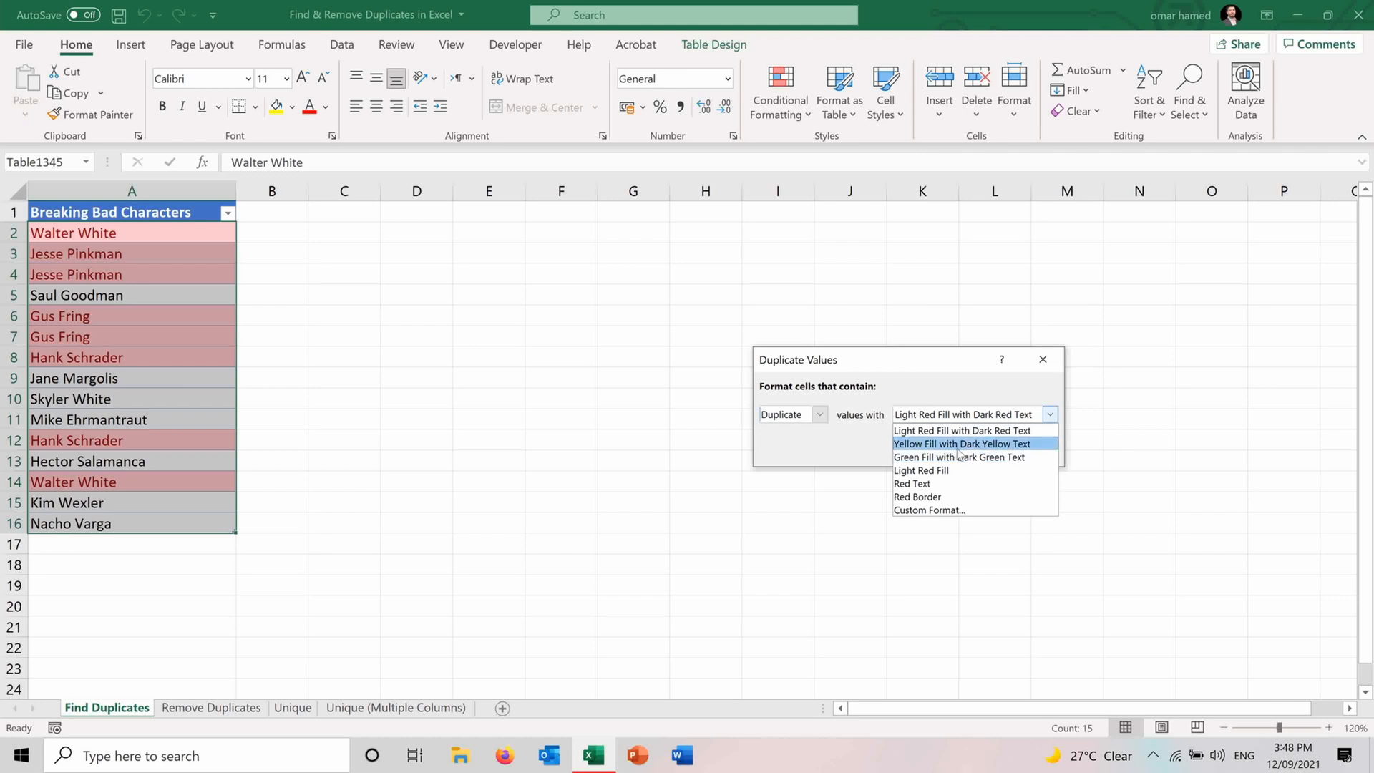
pyautogui.click(960, 443)
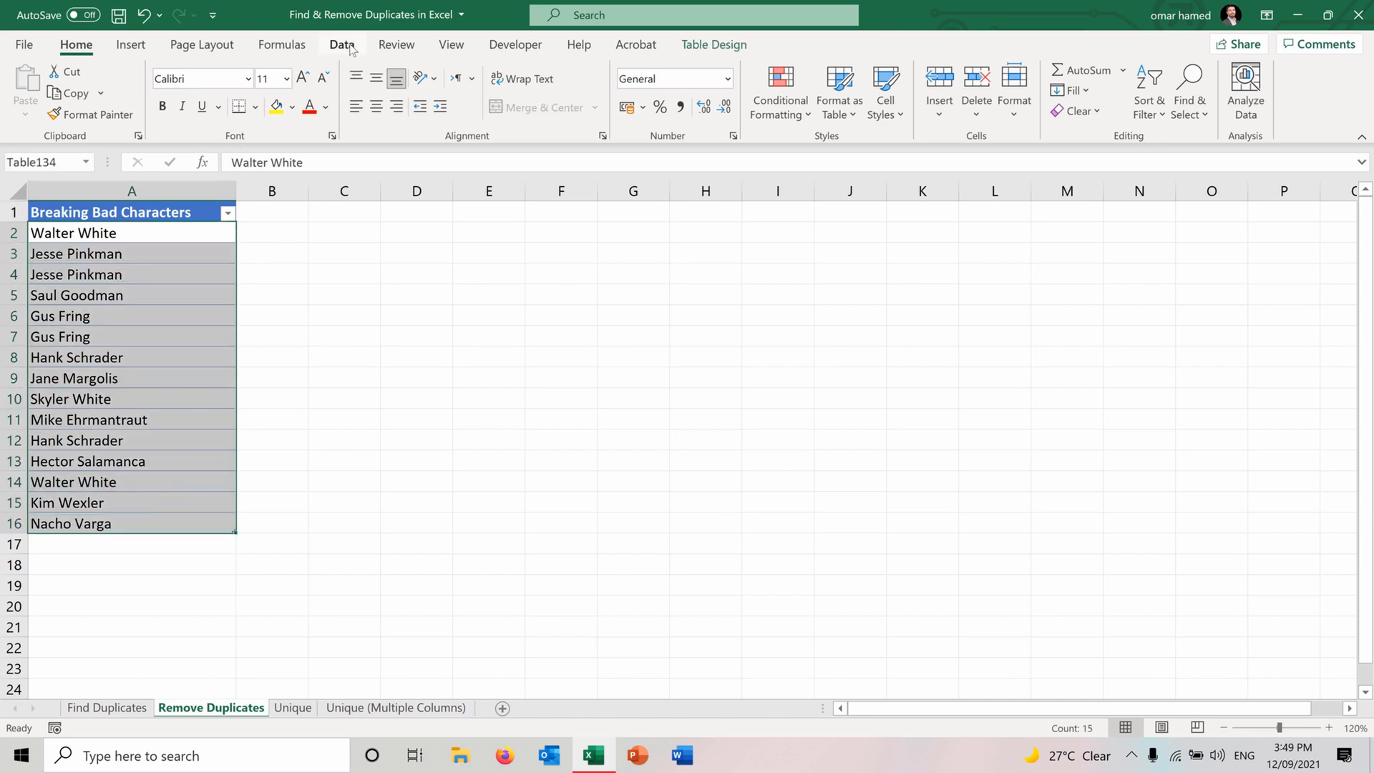
# - Run Data > Remove Duplicates on the Breaking Bad Characters column and dismiss the summary
pyautogui.click(340, 45)
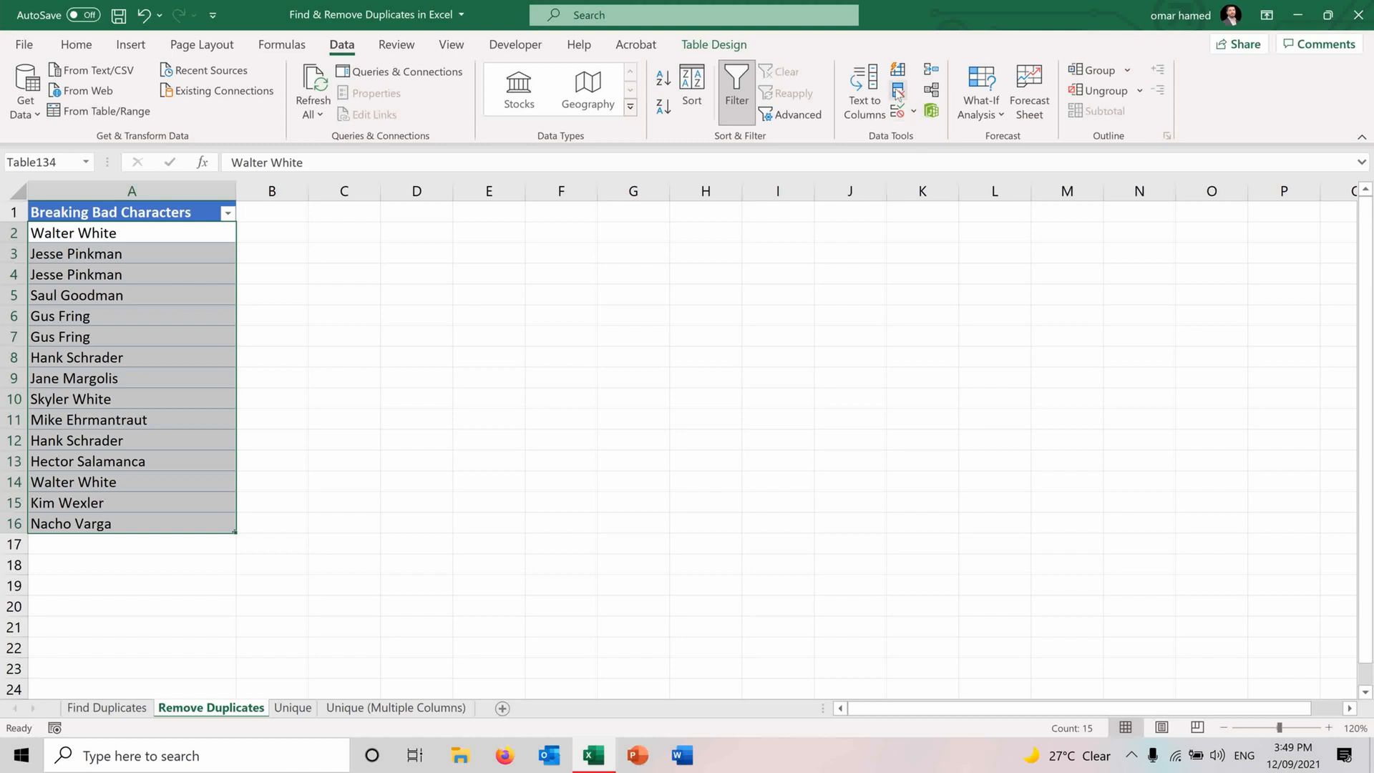
pyautogui.moveTo(897, 89)
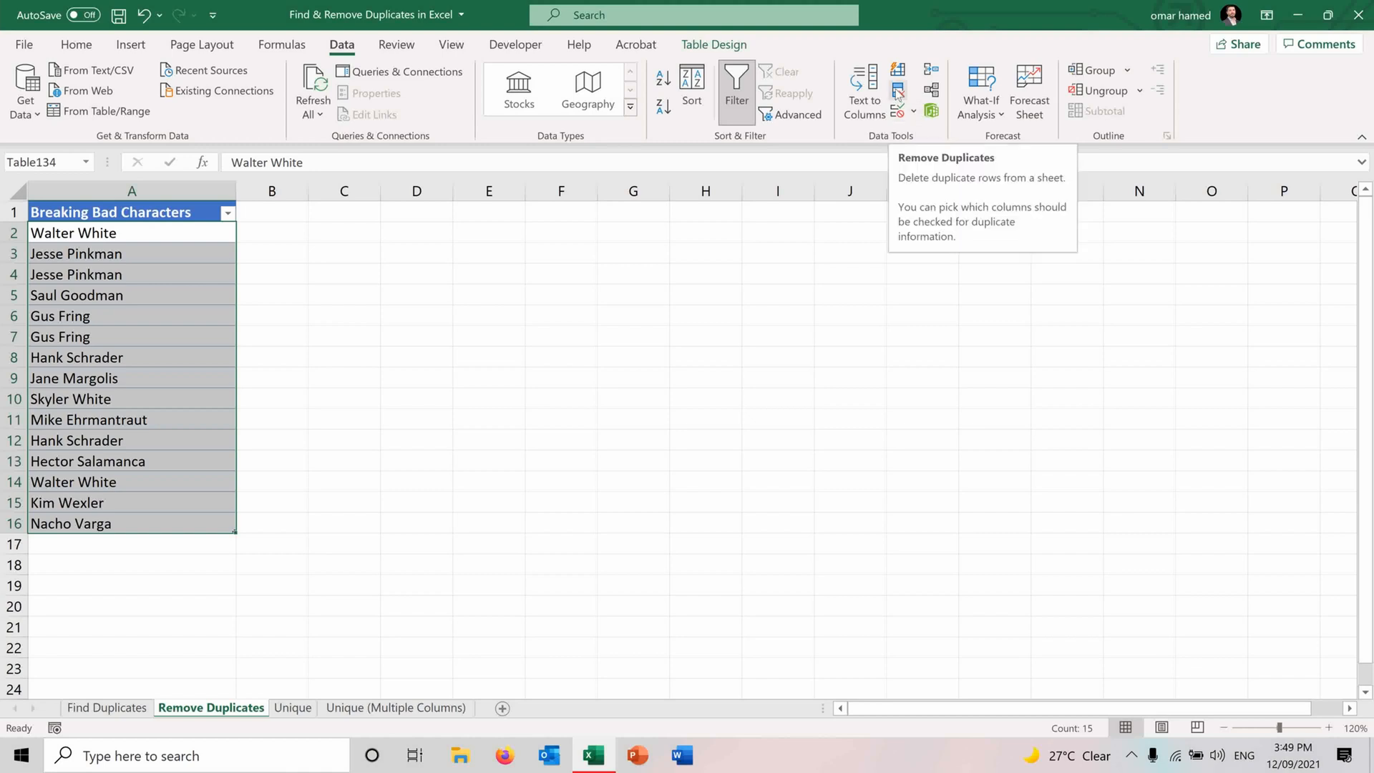
pyautogui.click(897, 89)
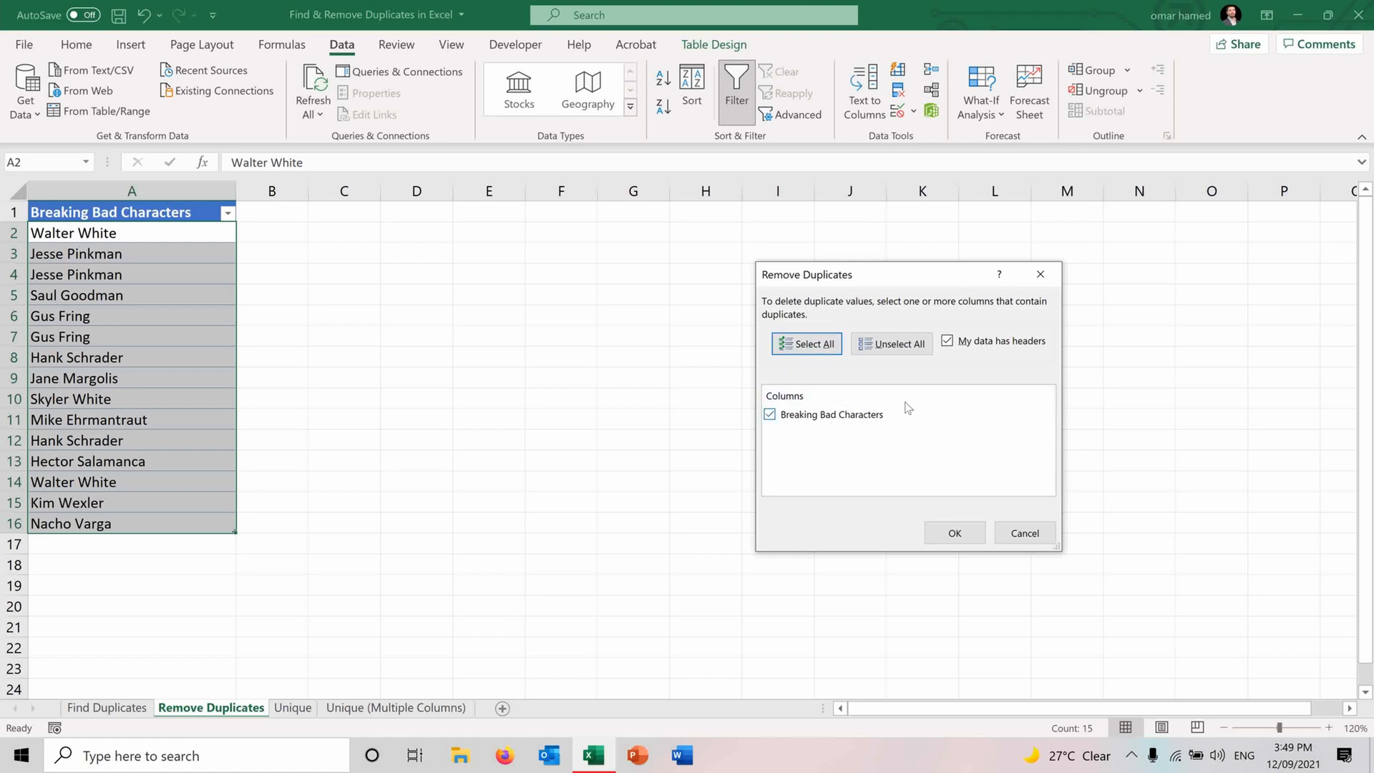
pyautogui.click(954, 532)
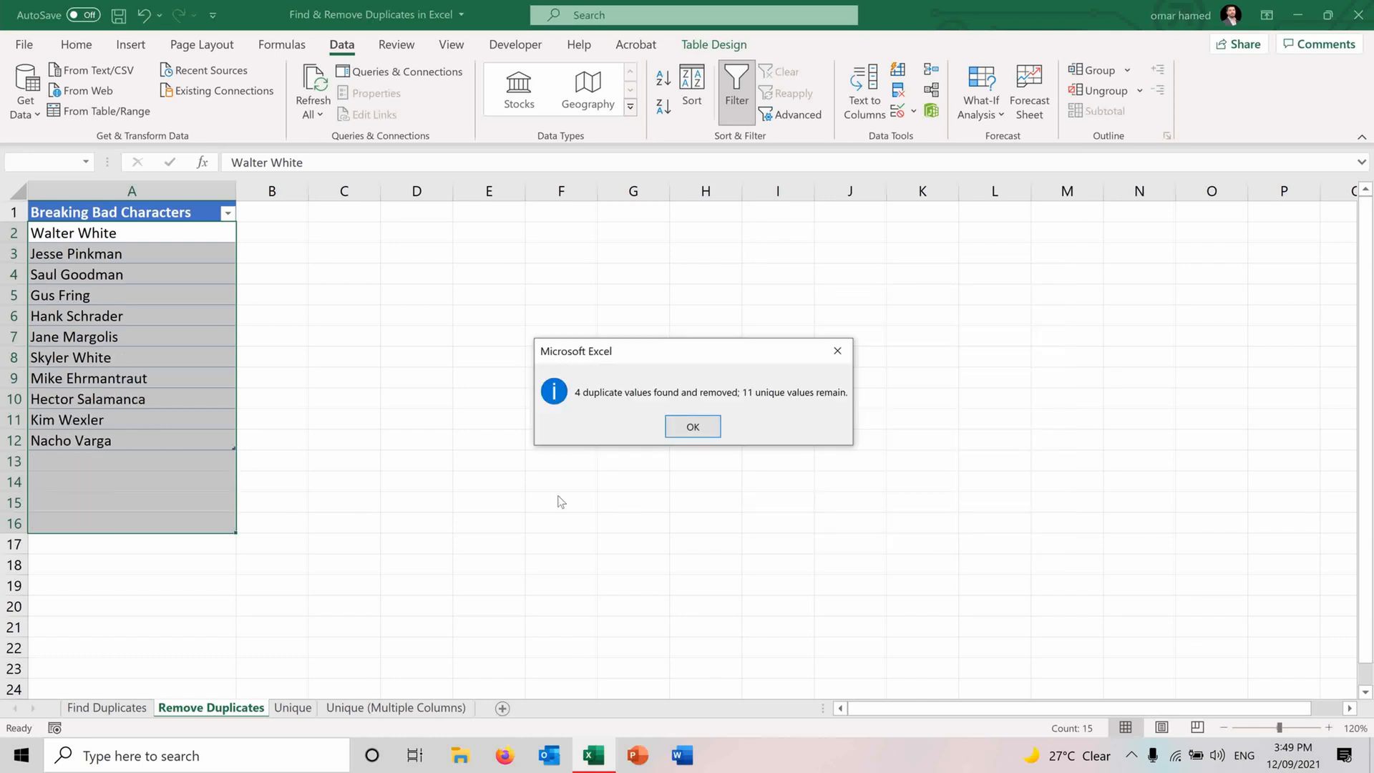
pyautogui.moveTo(626, 405)
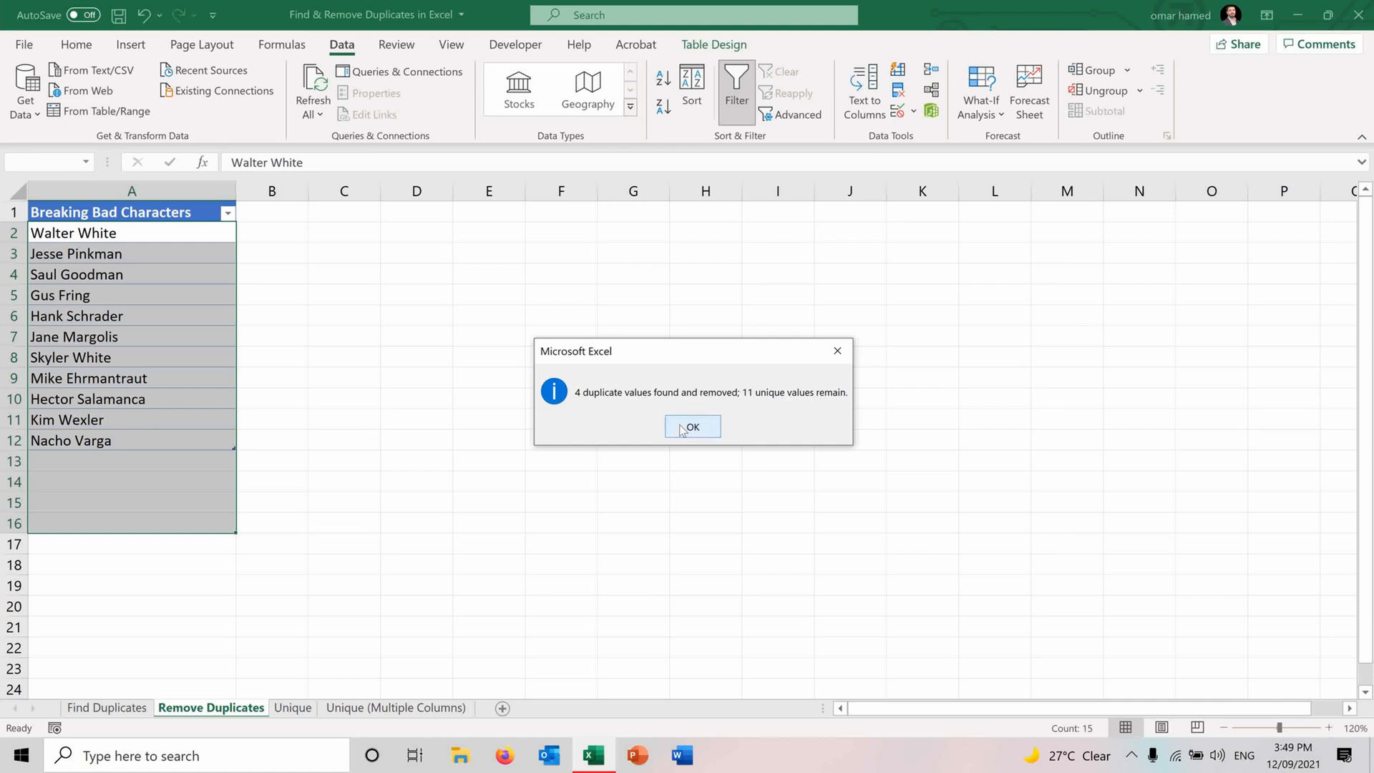
pyautogui.click(691, 426)
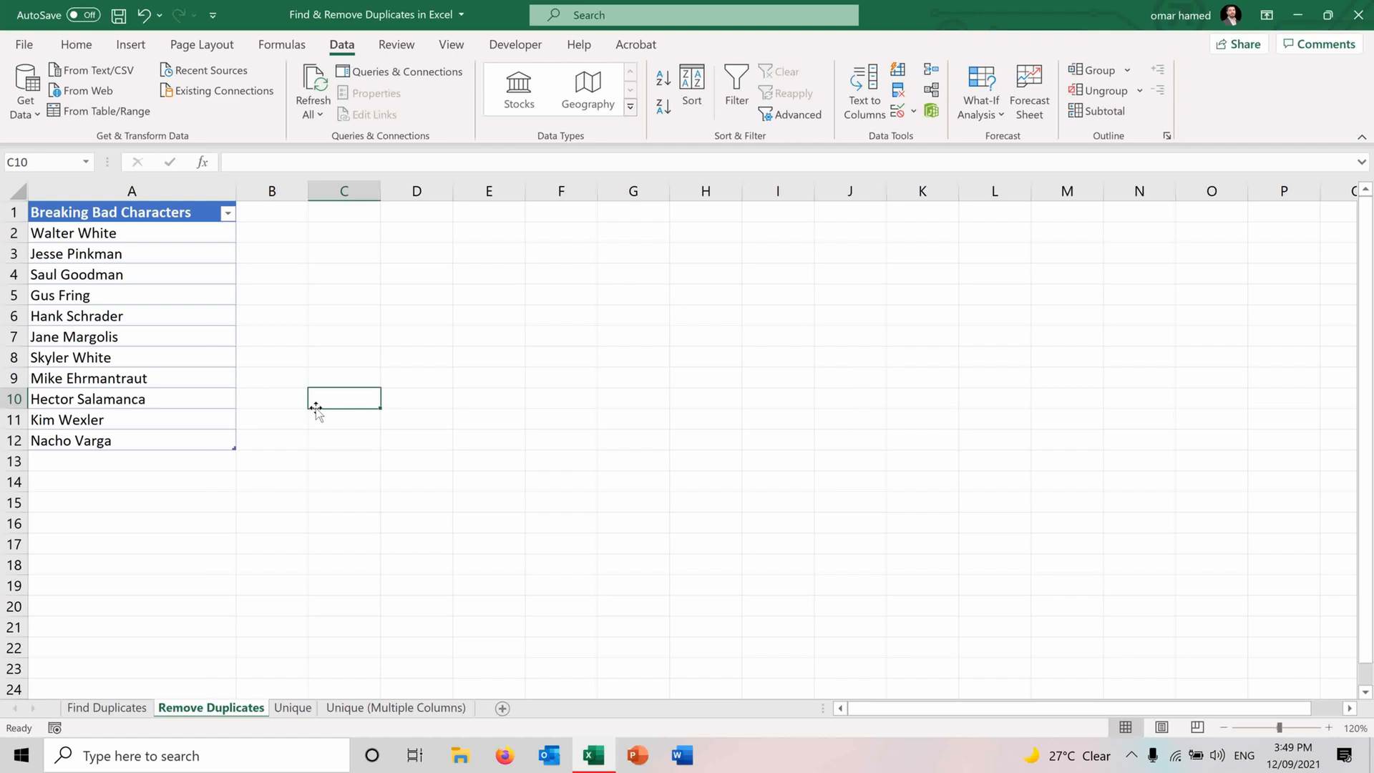
# - On the Unique sheet, enter =UNIQUE(A2:A16) in C1 and widen column C
pyautogui.click(293, 707)
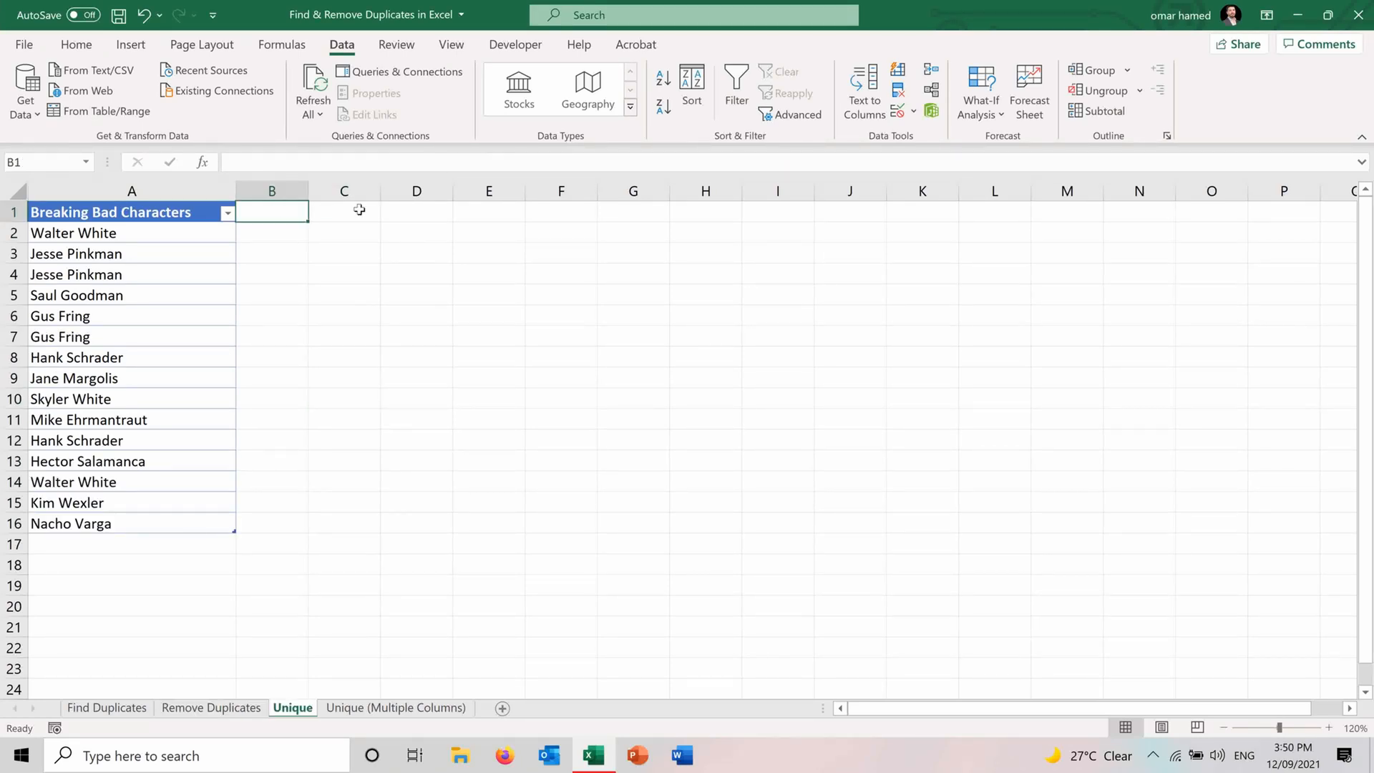
pyautogui.write('=')
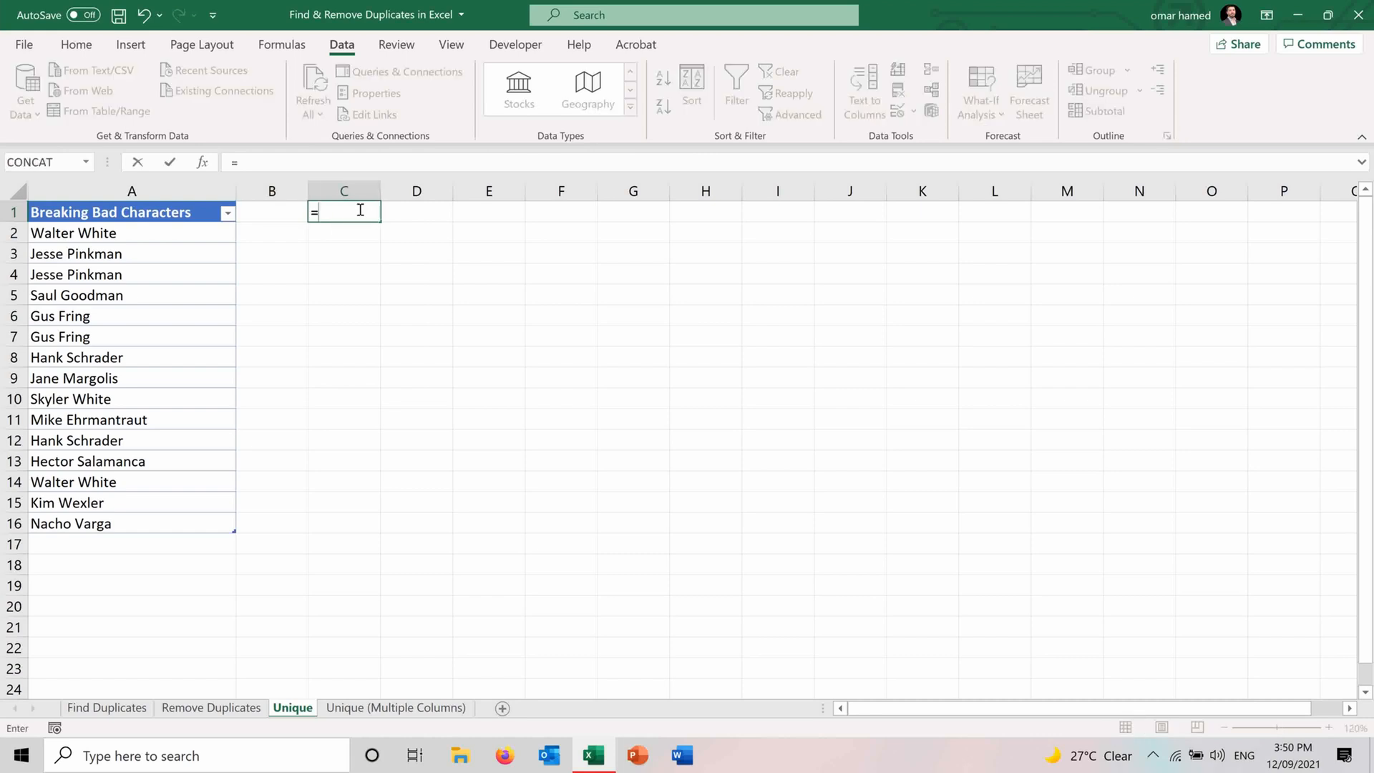
pyautogui.write('uniqu')
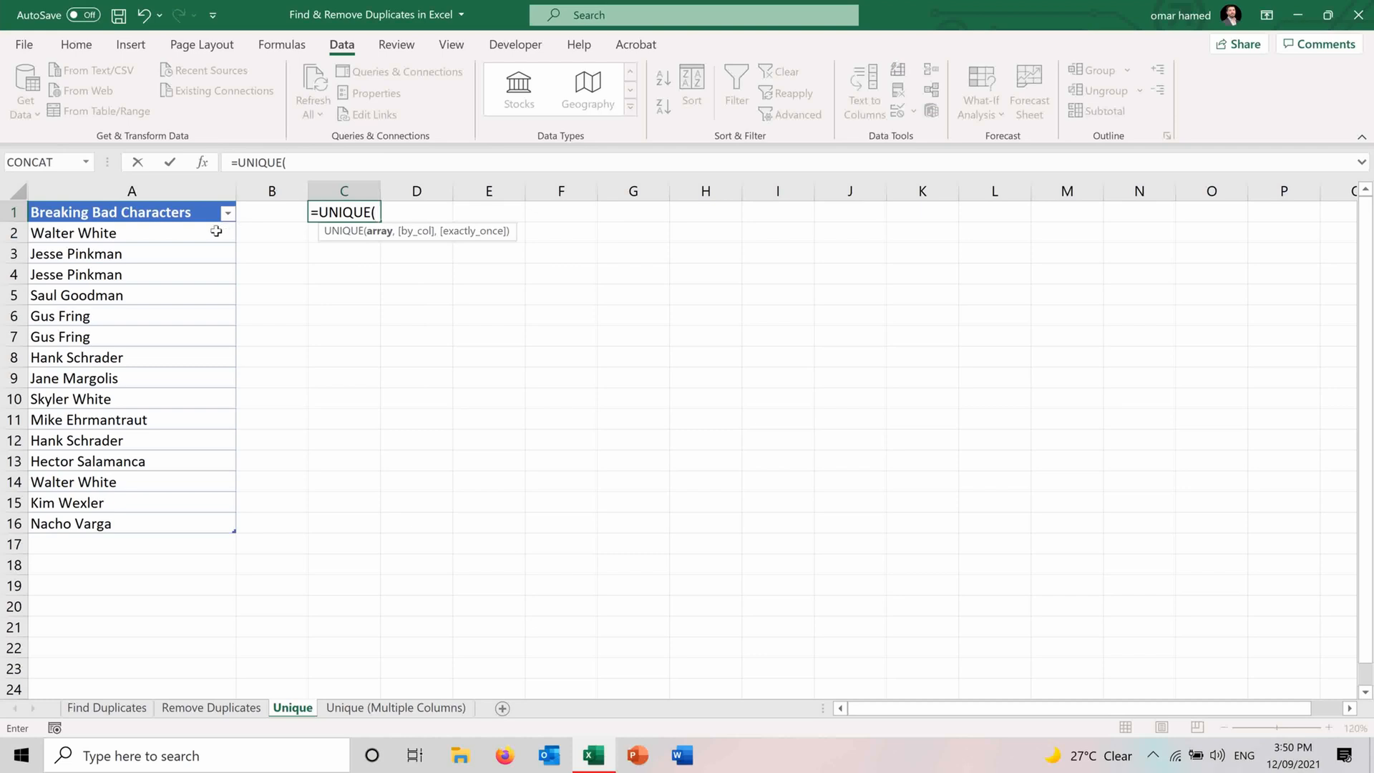
pyautogui.moveTo(131, 232); pyautogui.dragTo(132, 440)
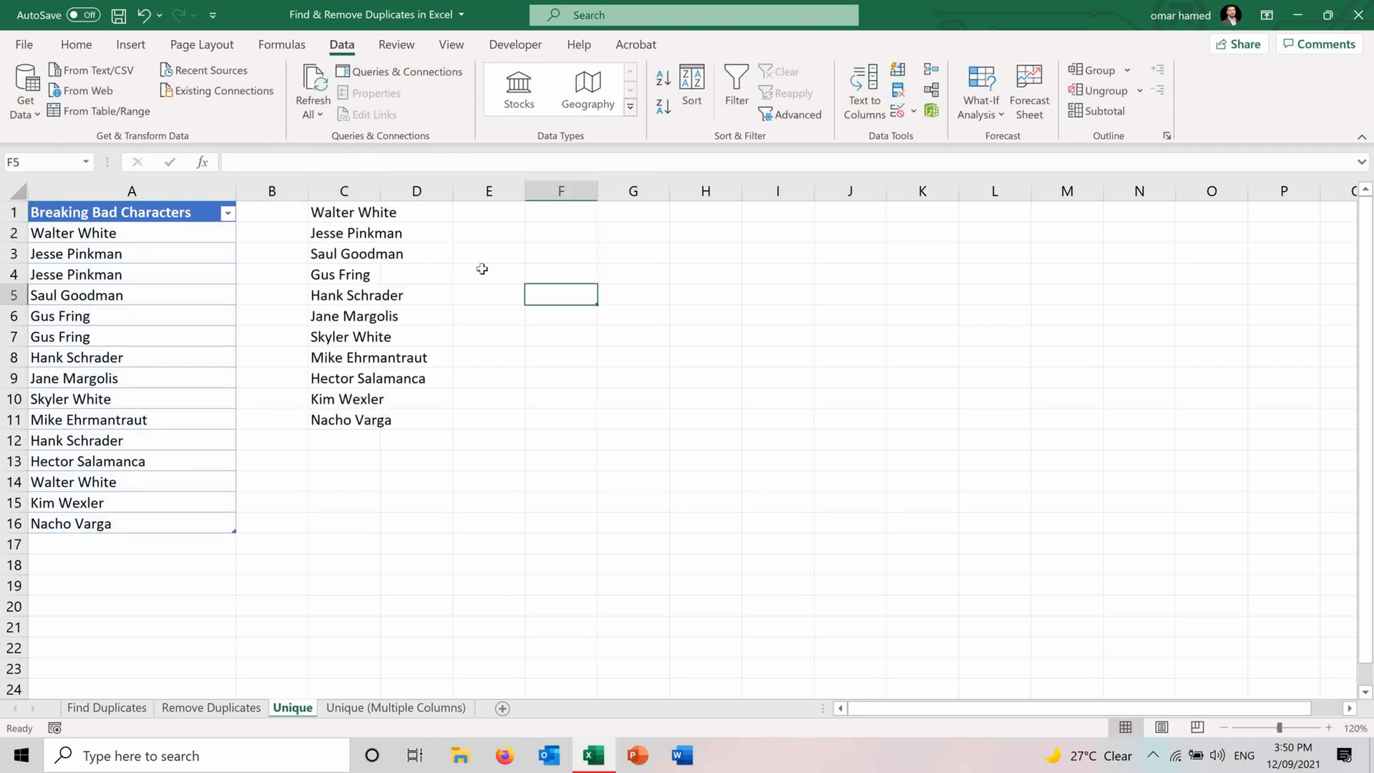
pyautogui.moveTo(452, 191); pyautogui.dragTo(452, 200)
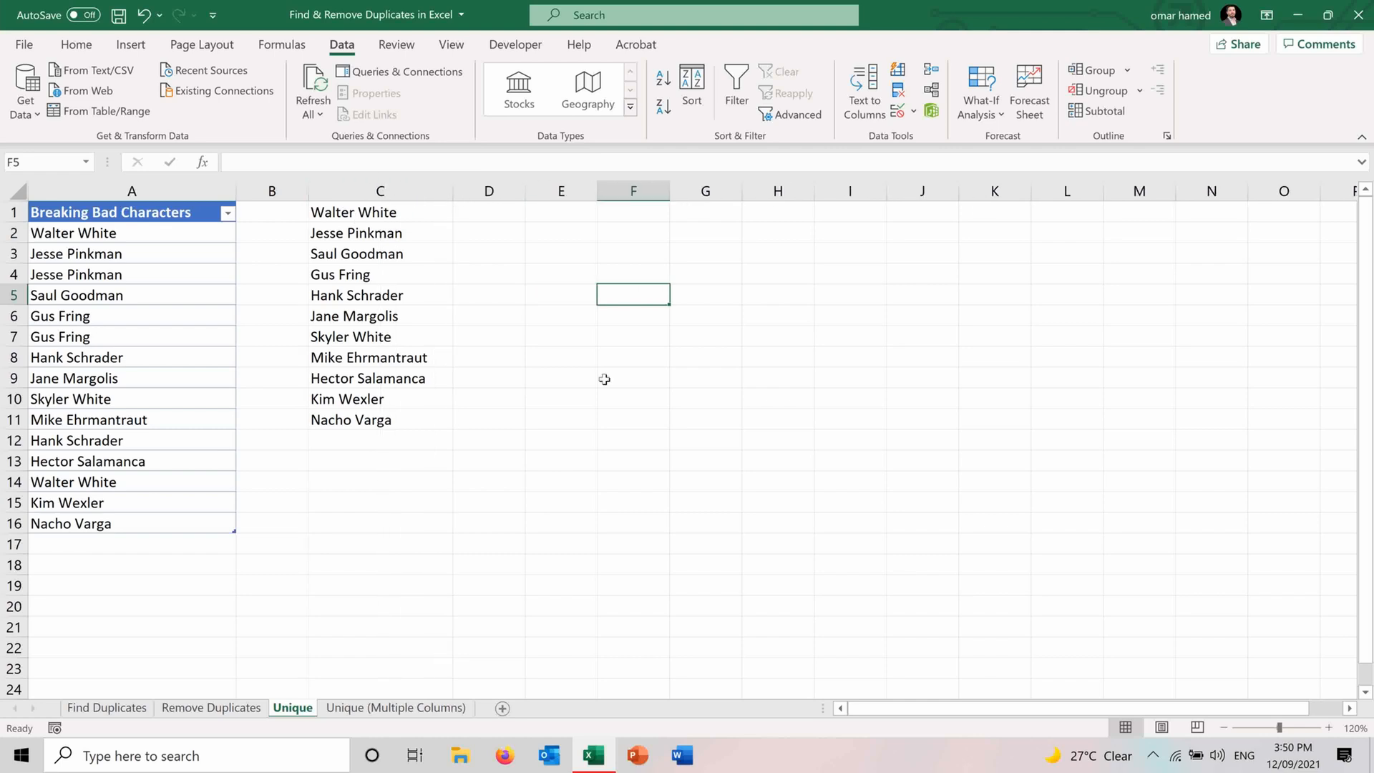
# - On the Unique (Multiple Columns) sheet, begin typing =UNIQUE( in cell D1
pyautogui.click(395, 707)
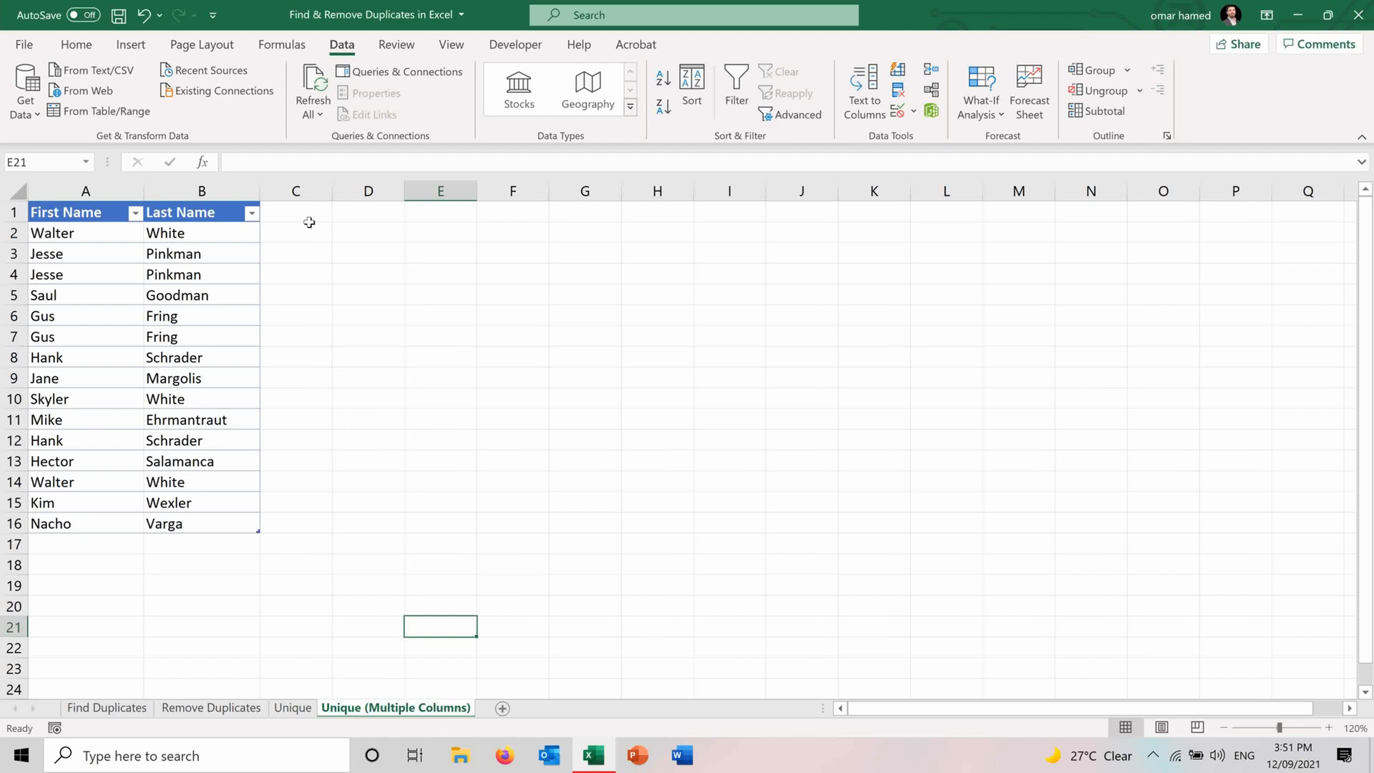
pyautogui.click(368, 212)
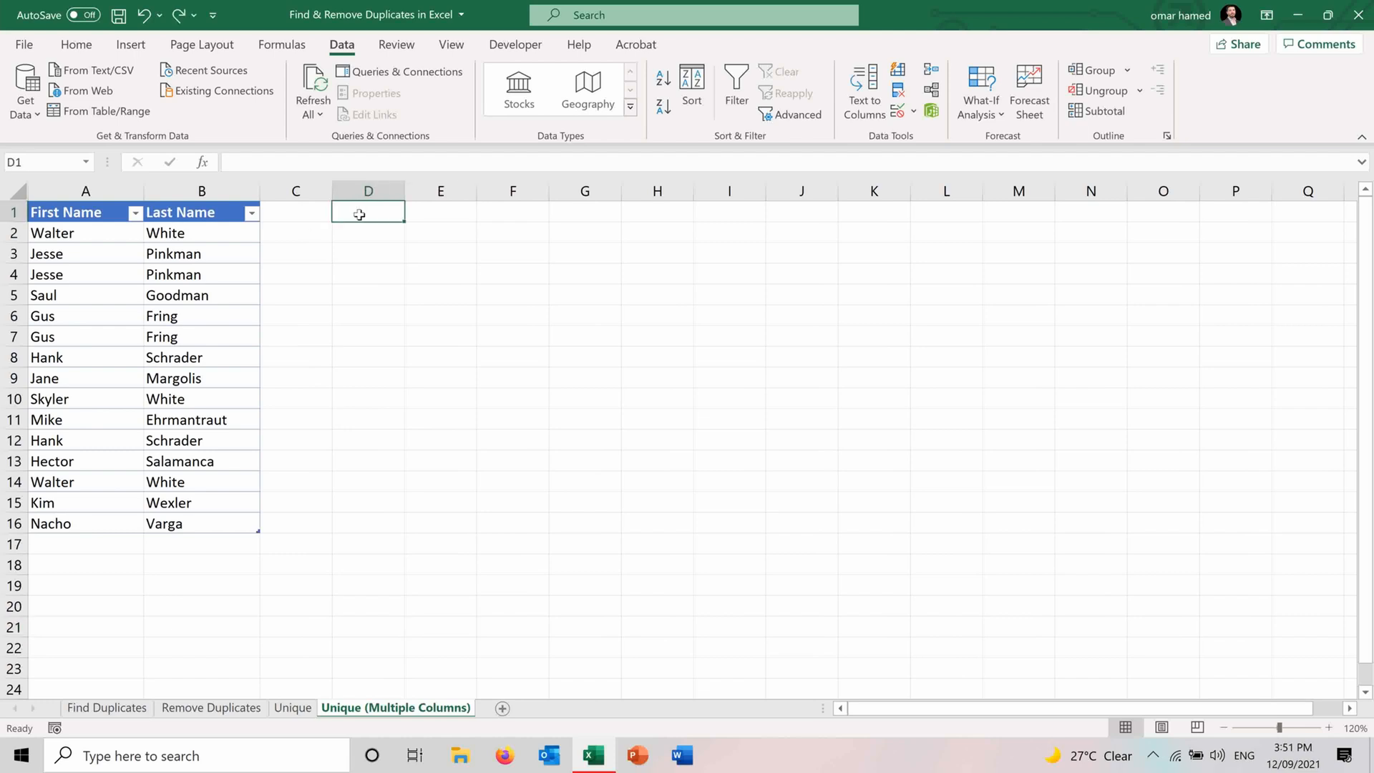
pyautogui.write('=un')
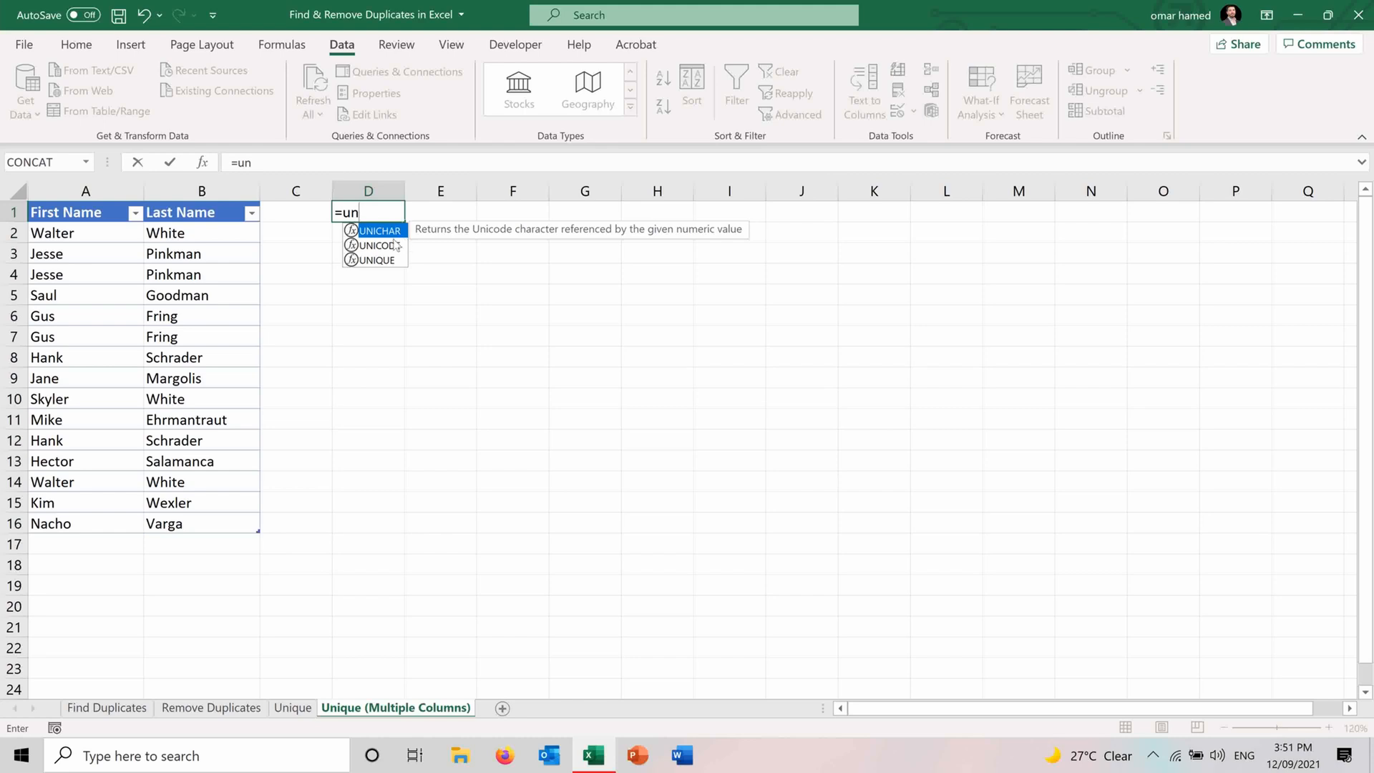
pyautogui.write('UNIQUE(')
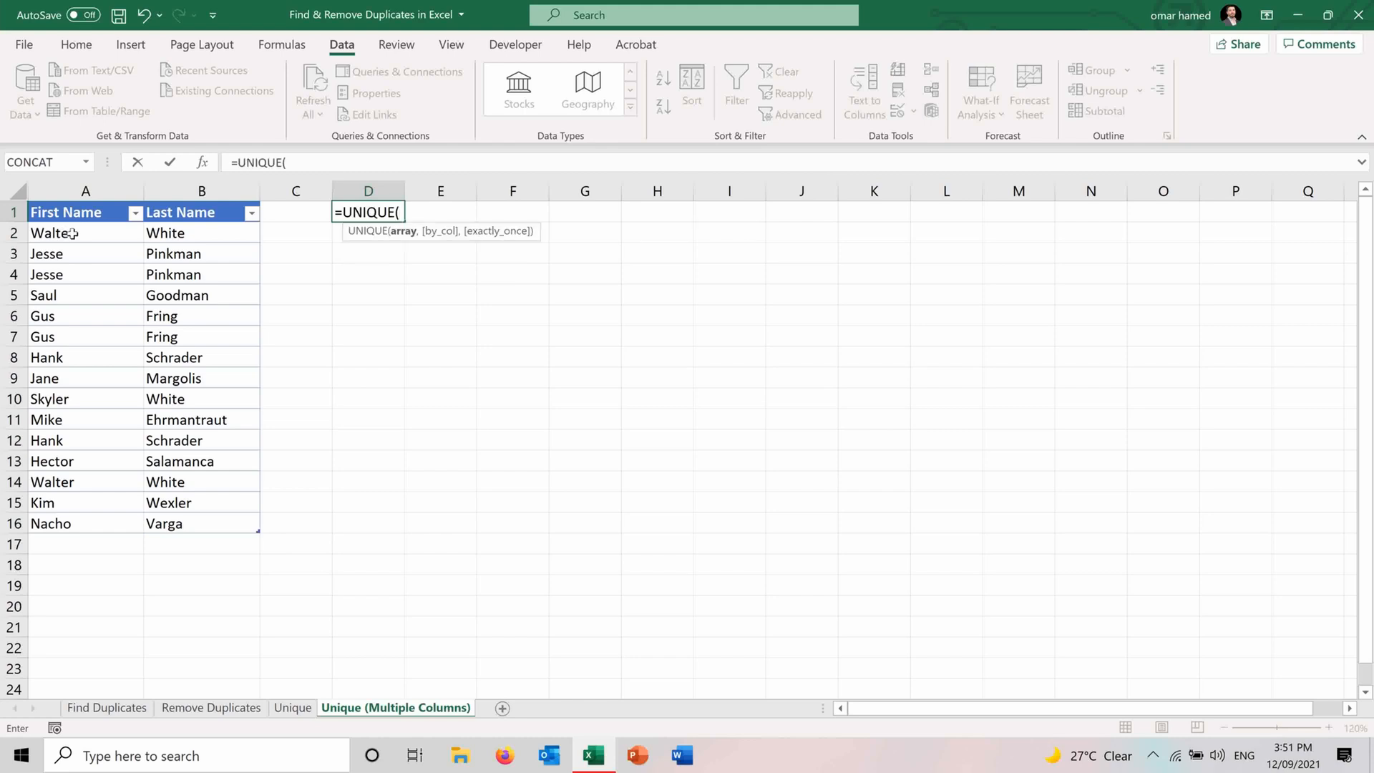